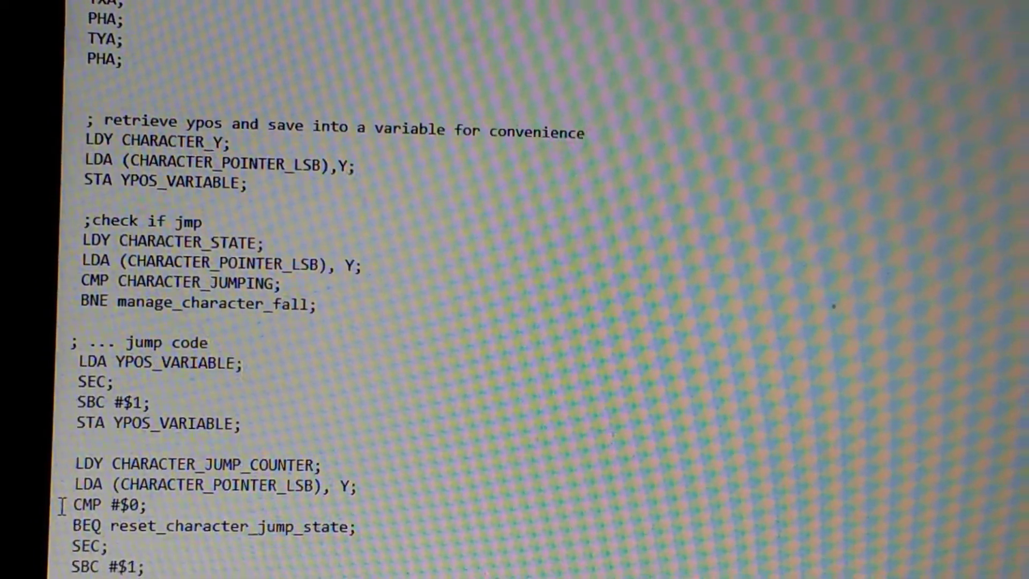
In sprite_parameters.asm, delete the 5 so JUMP_FULL_COUNT reads EQU #$ with no value
scroll(down, 3)
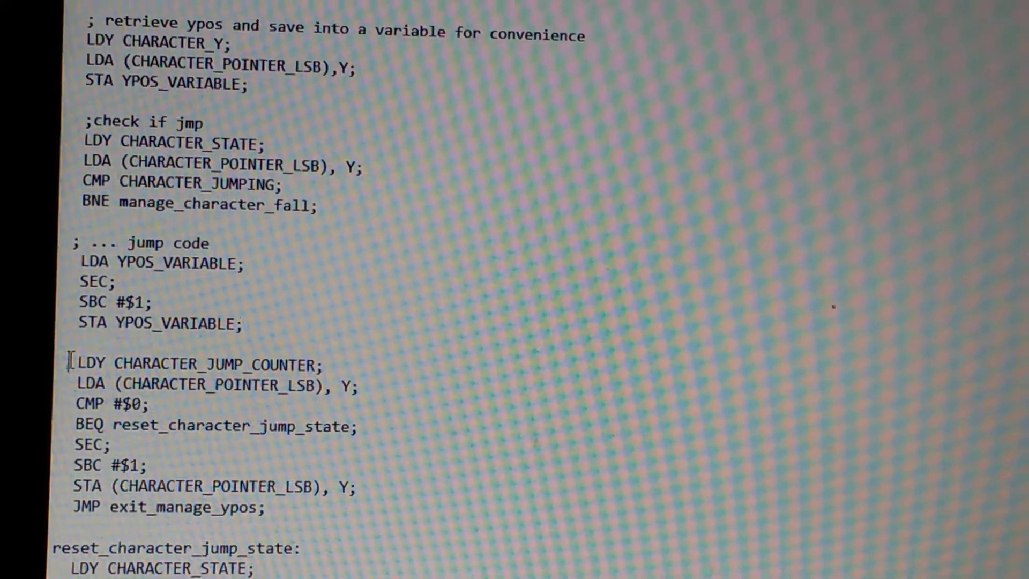
double_click(90, 362)
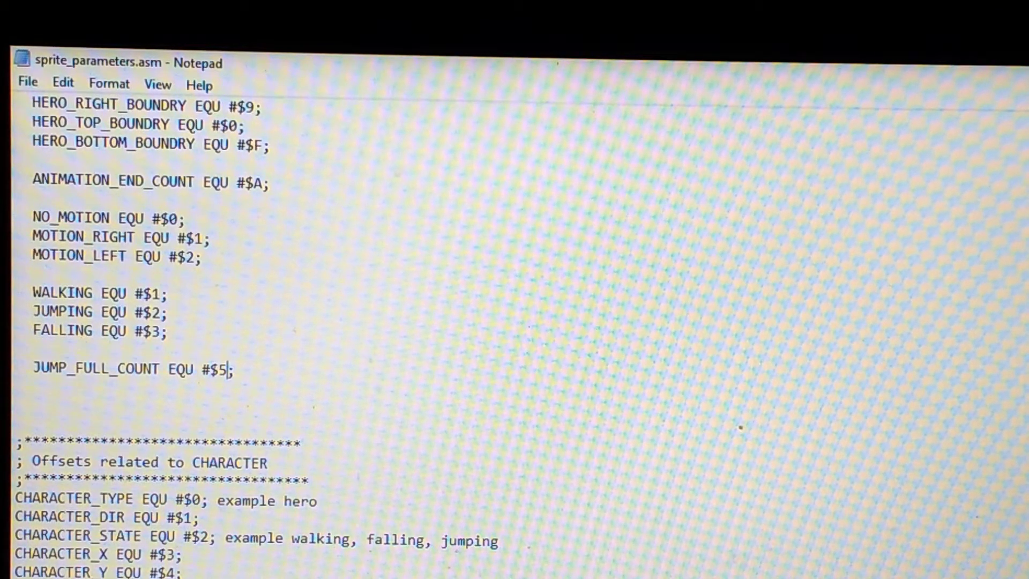
key(Backspace)
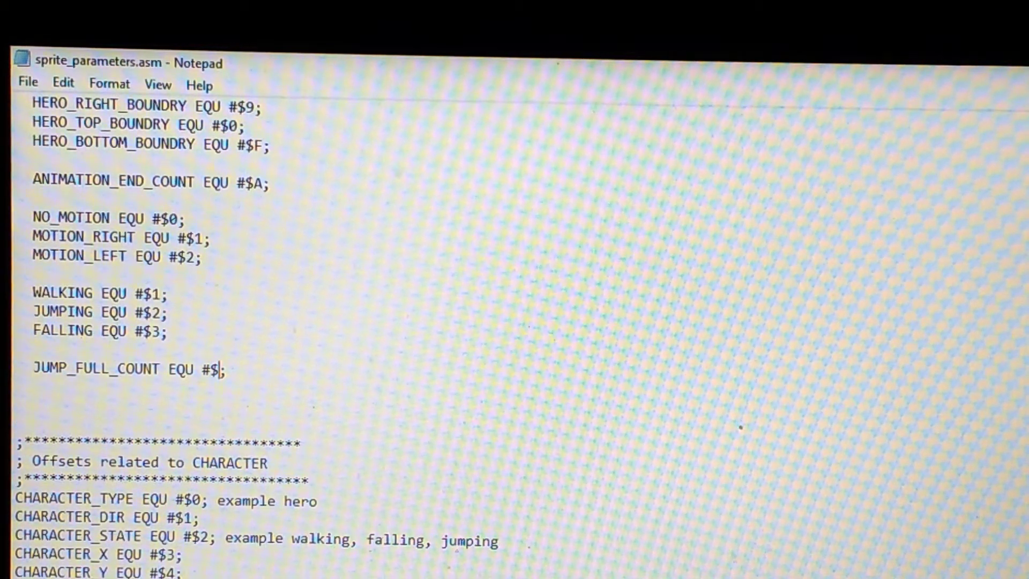